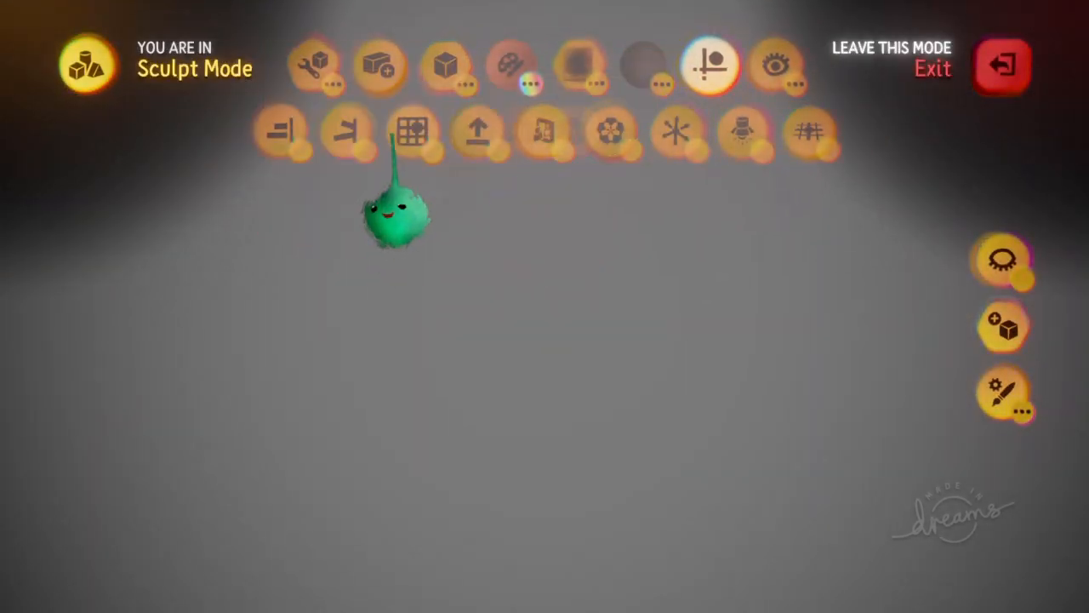
# Enable Grid Snap with grid size 1 in the Sculpt Mode guides
pyautogui.click(414, 133)
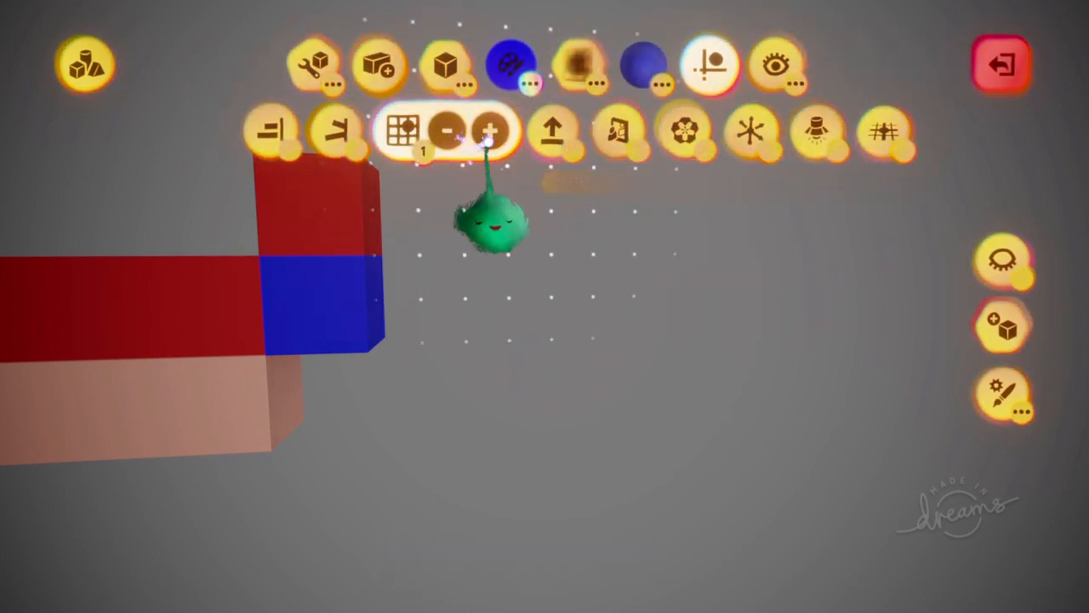
# Coarsen the snapping grid and stamp black cubes spelling TAP on the white panel
pyautogui.click(487, 129)
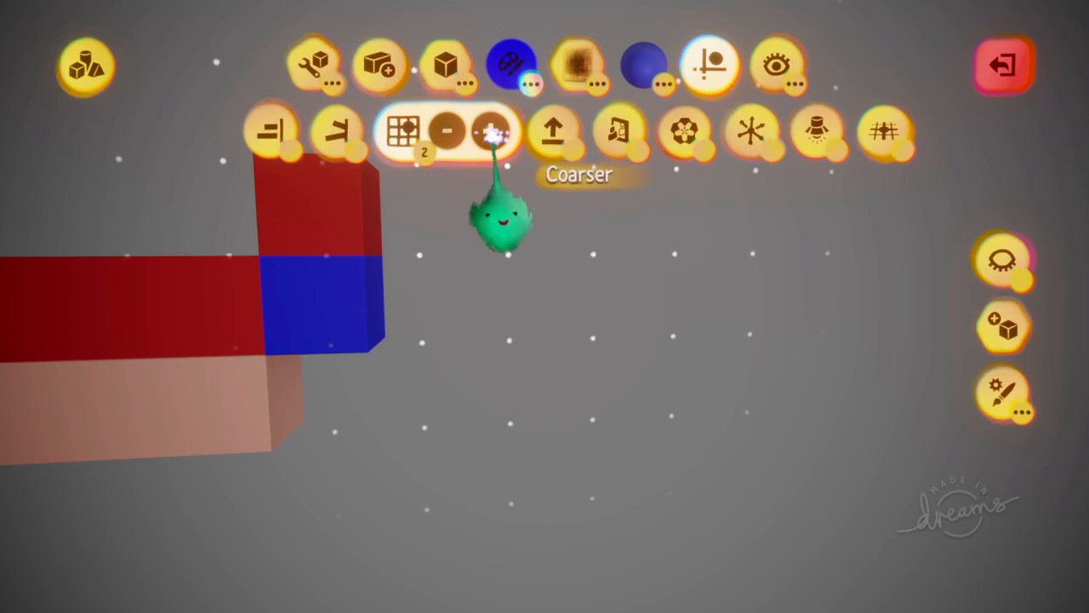
pyautogui.click(488, 131)
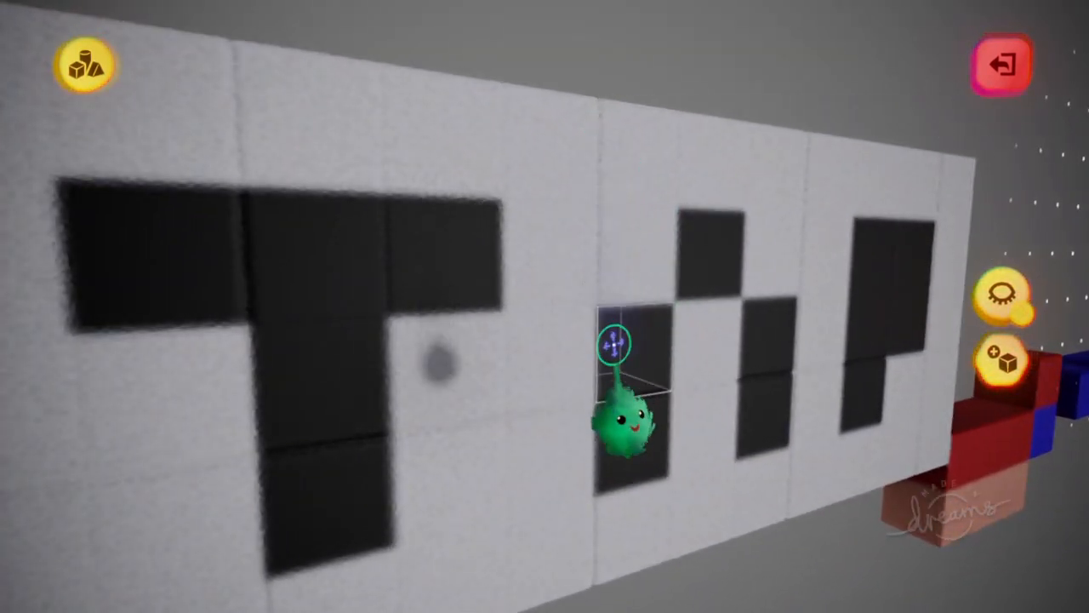
# Leave the letter sign and start a new sculpture with a large flat cube slab
pyautogui.click(83, 65)
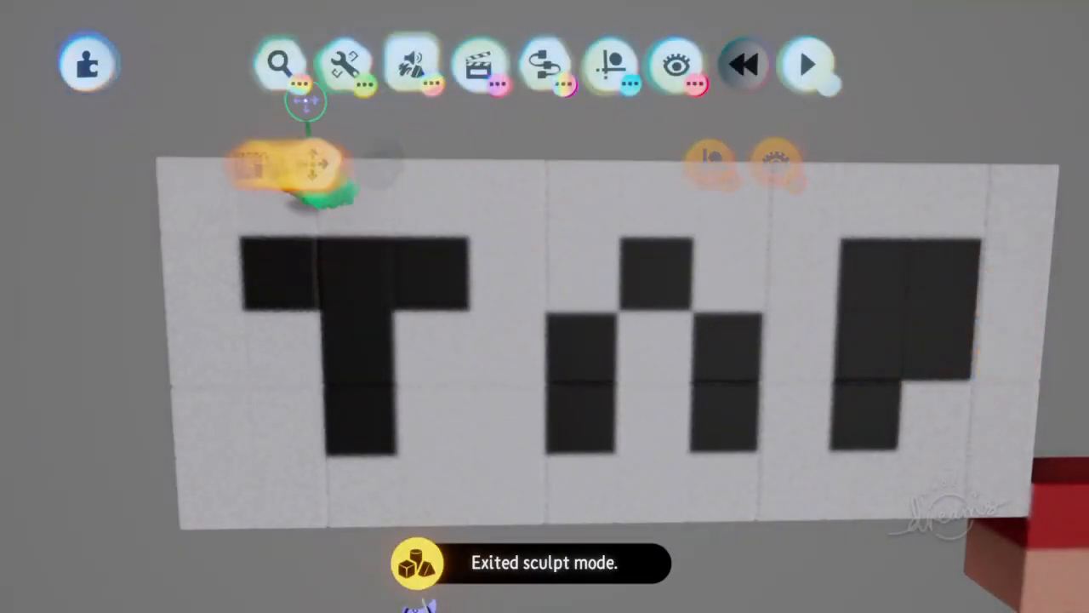
pyautogui.click(345, 64)
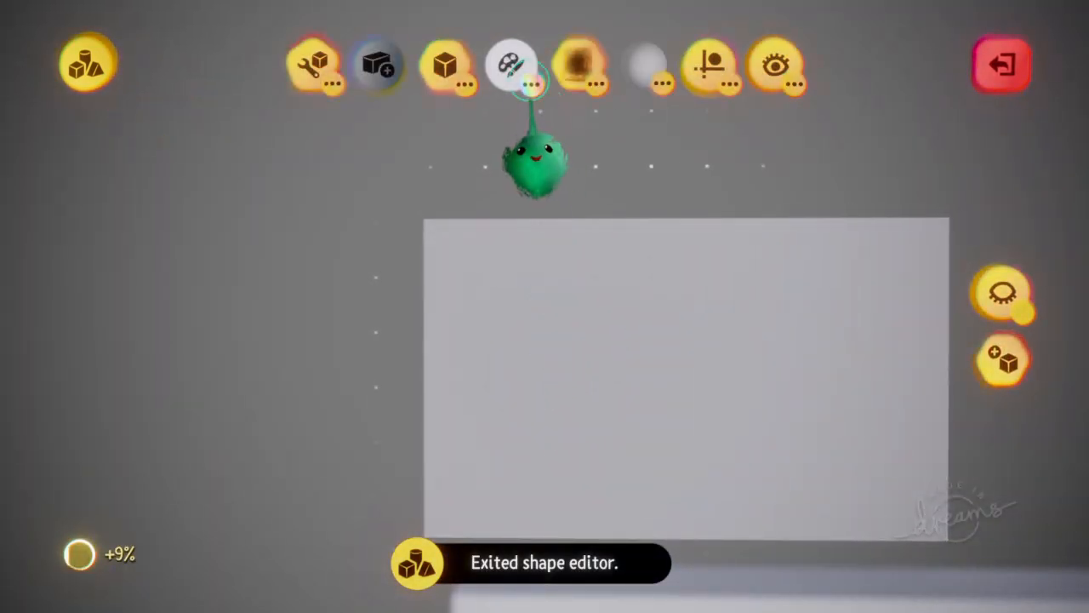
# Recolour the slab solid red from the sculpt colour palette
pyautogui.click(510, 65)
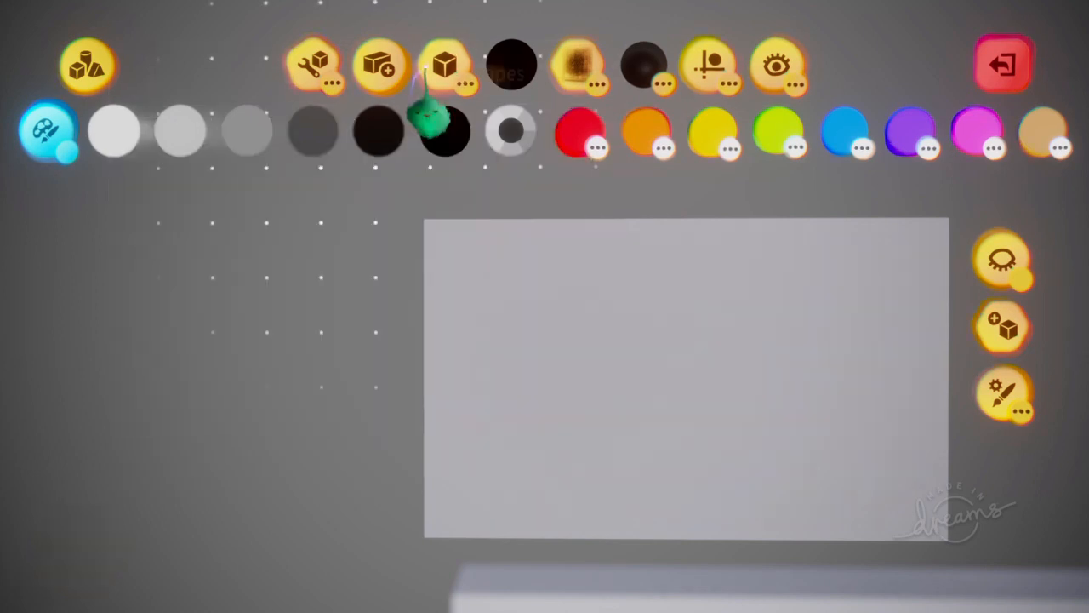
pyautogui.click(444, 65)
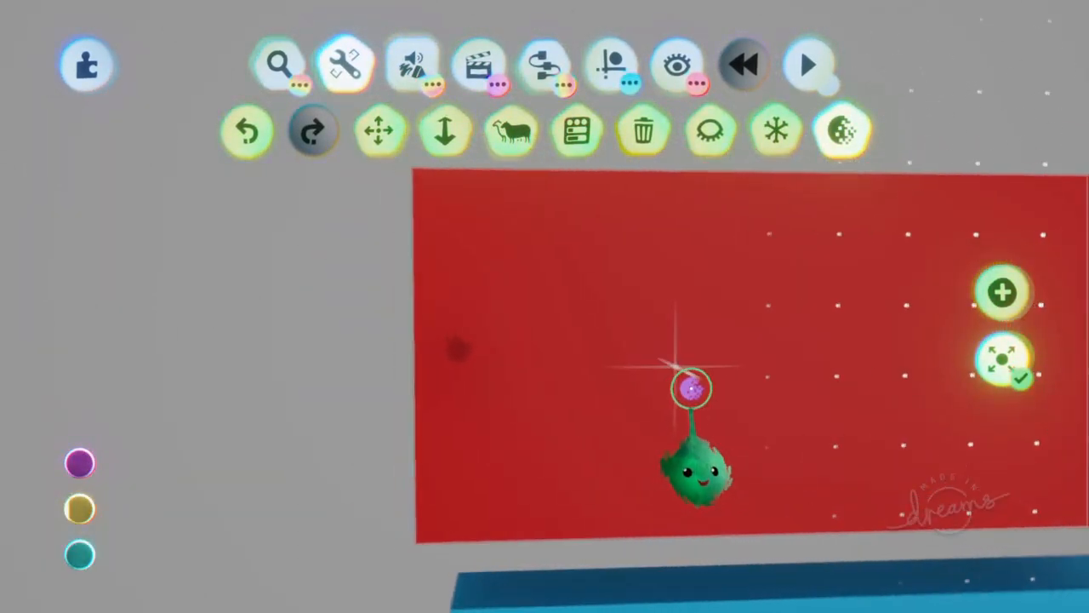
# Enter the Shape Editor on the TAP sculpture and select the letter T cubes
pyautogui.click(312, 129)
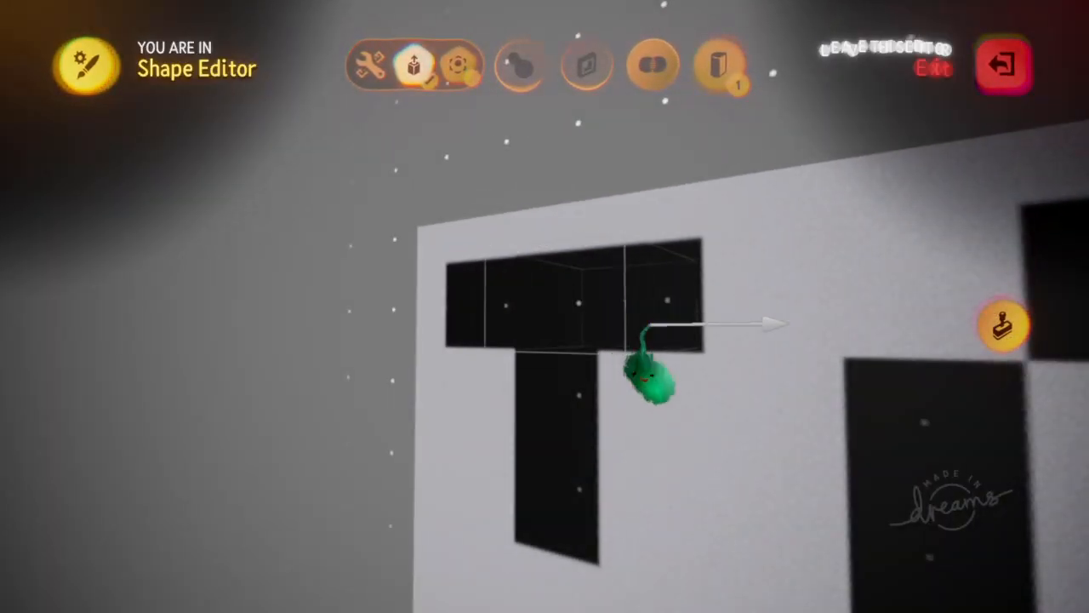
pyautogui.click(1003, 67)
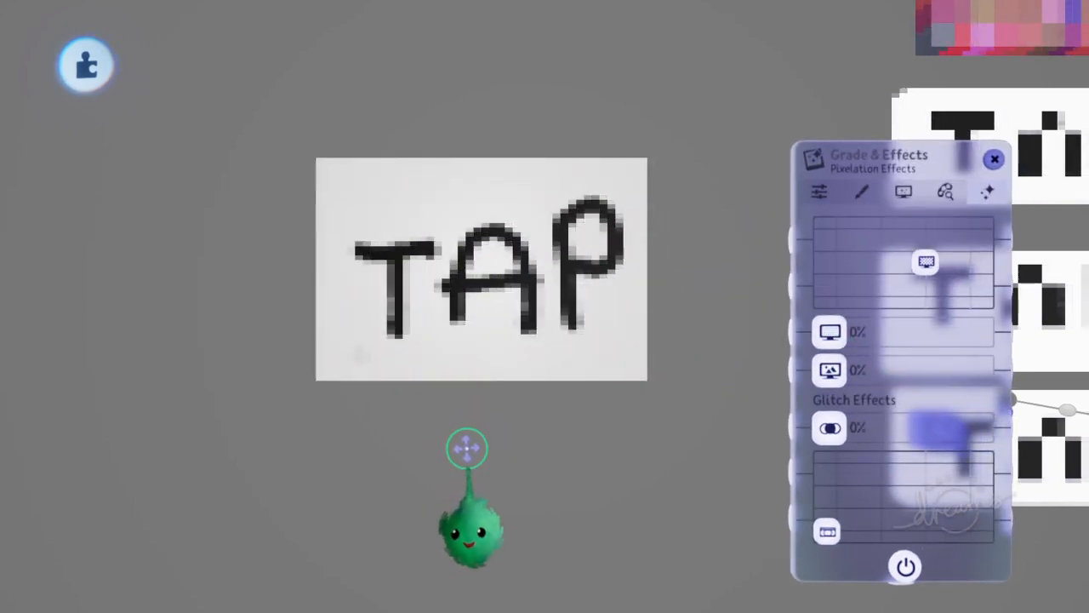
# Raise the Pixelation sliders so the scene breaks into large blocky pixels
pyautogui.moveTo(466, 450); pyautogui.dragTo(621, 235)
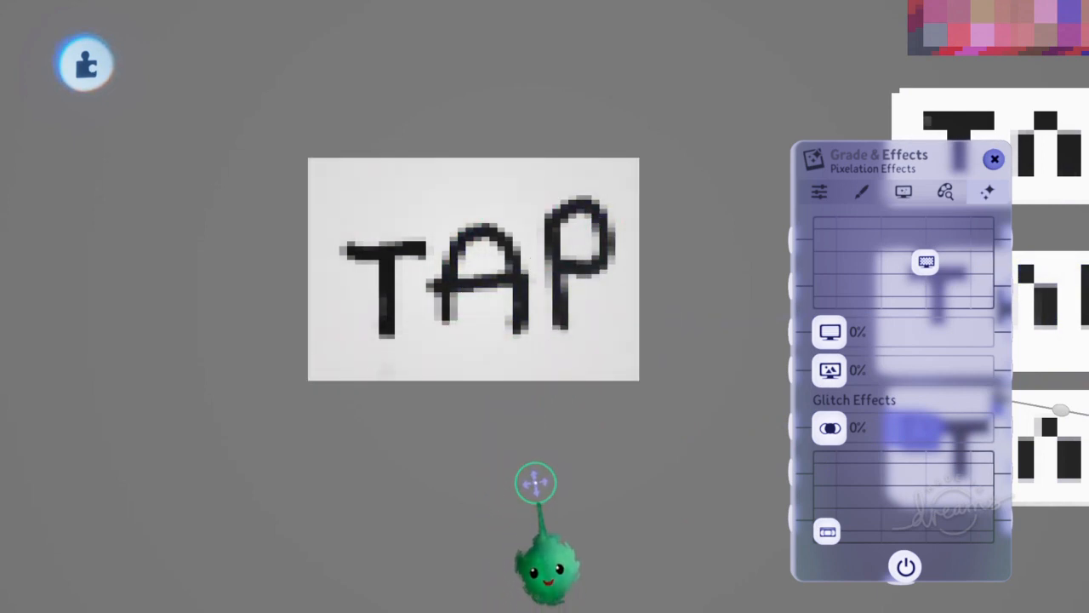
pyautogui.moveTo(536, 484); pyautogui.dragTo(770, 395)
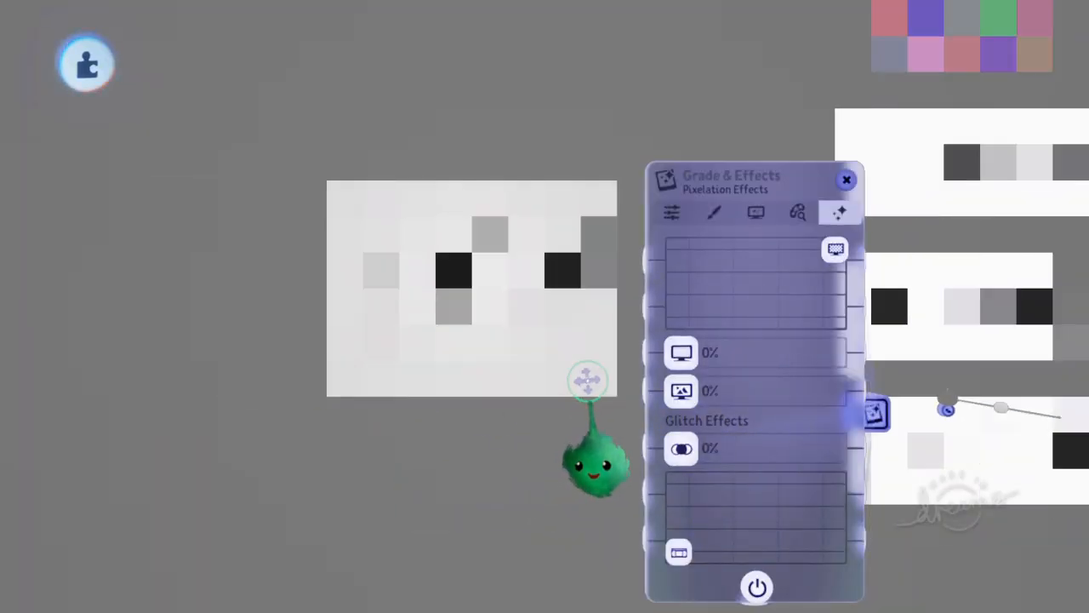
# Close the Grade & Effects tweak menu and resume sculpting the black letter cubes
pyautogui.click(846, 179)
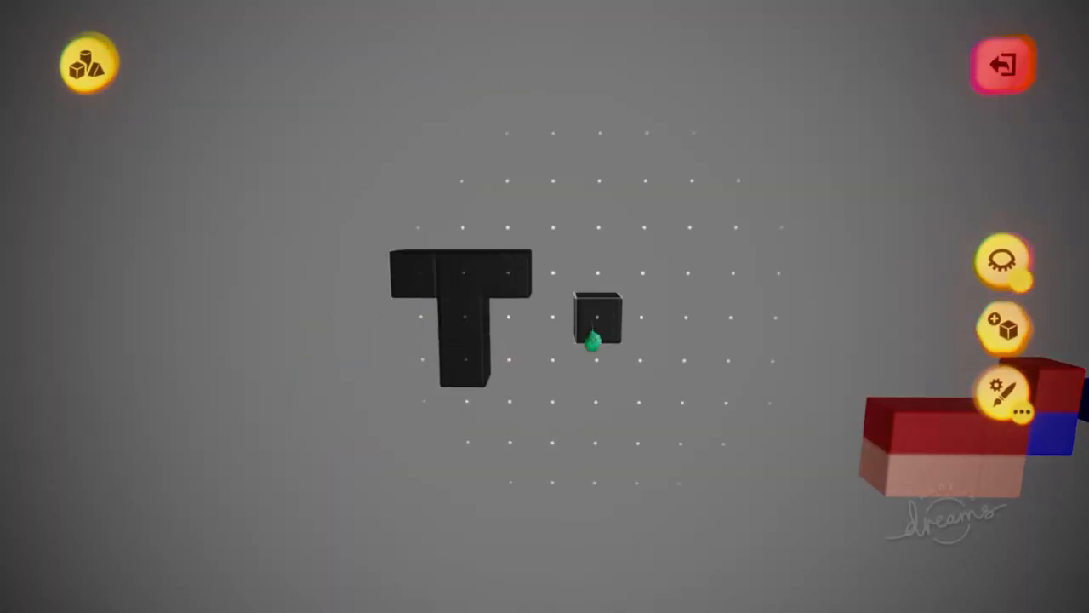